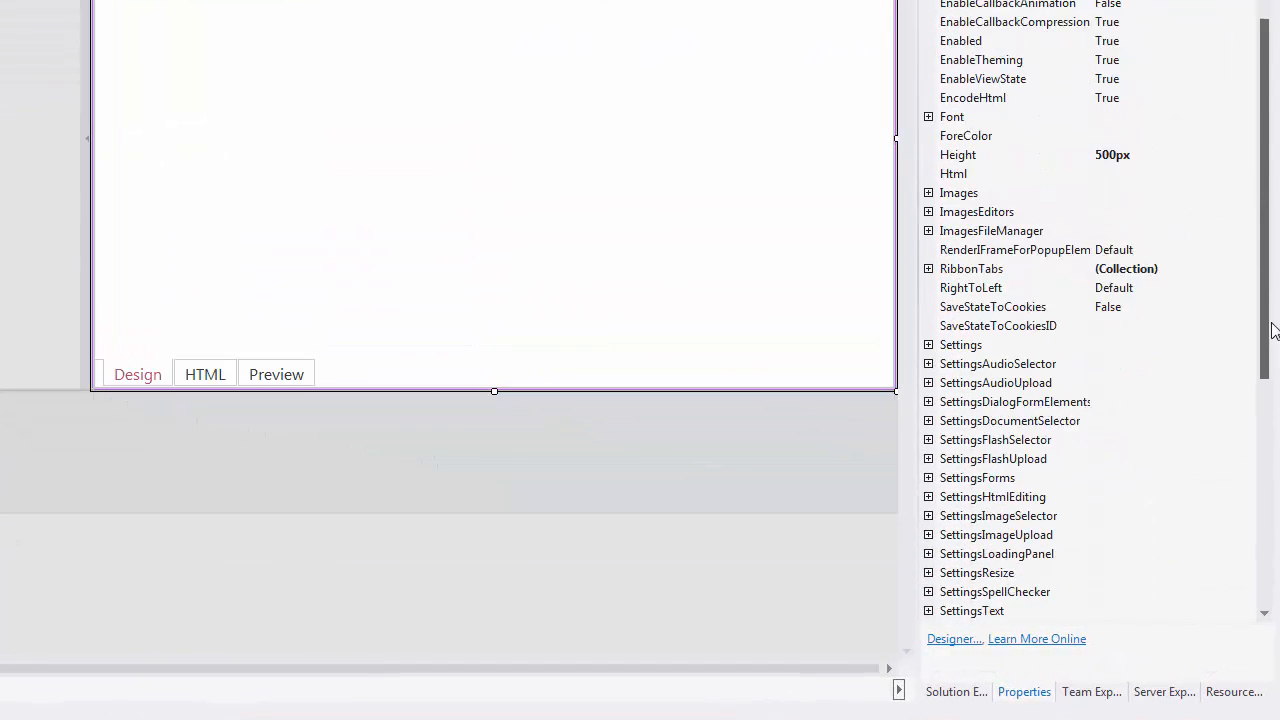
Step: Expand SettingsHtmlEditing in the Properties window and list the PasteMode choices
scroll("down", 3)
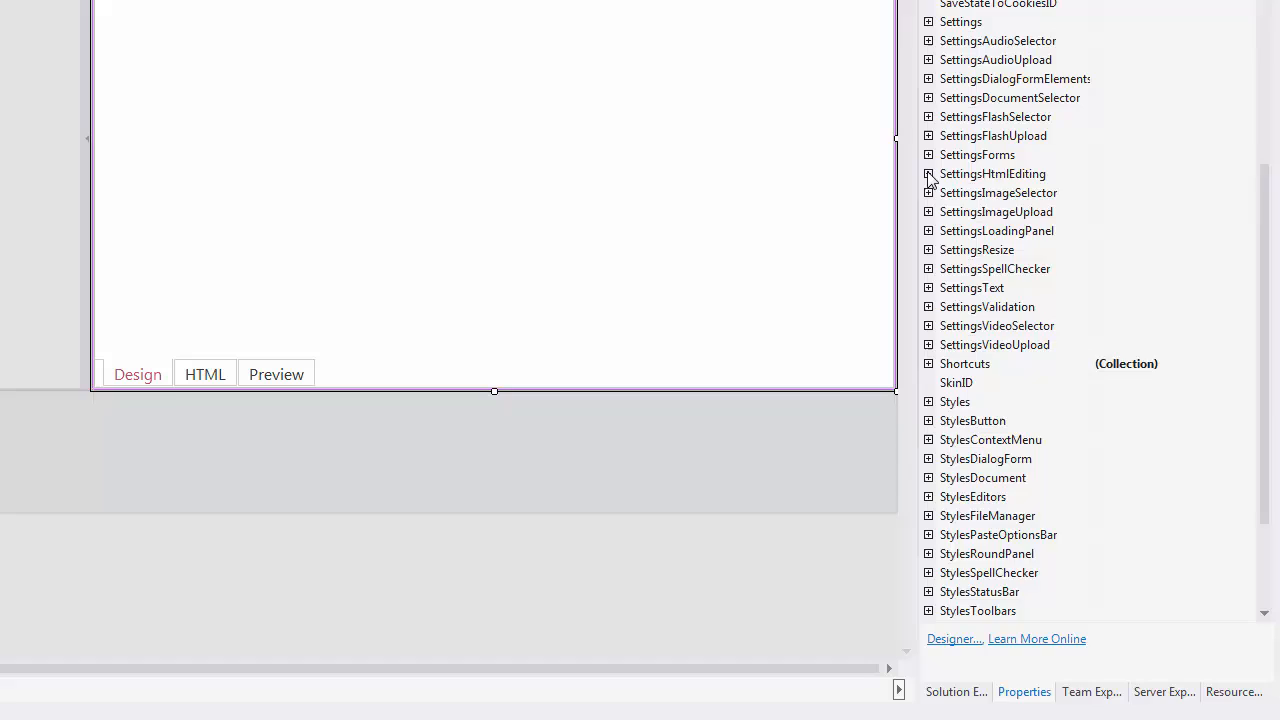
left_click(928, 172)
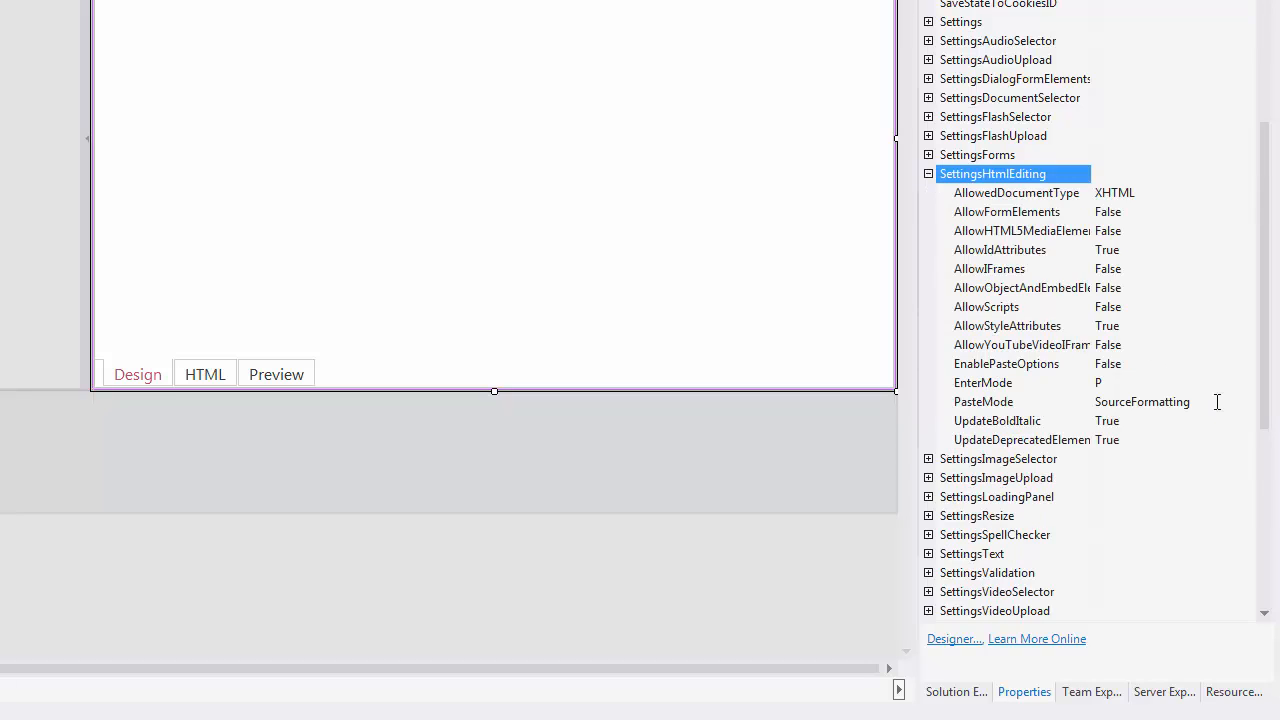
left_click(1248, 400)
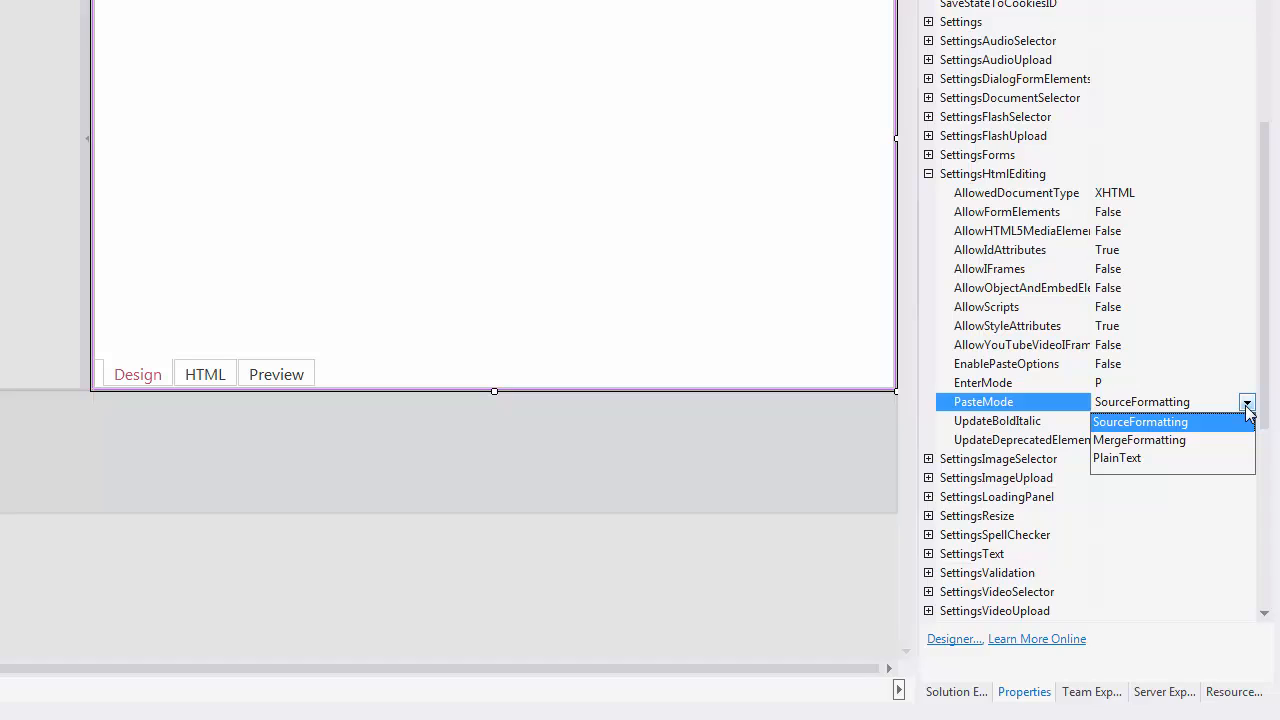
mouse_move(1246, 418)
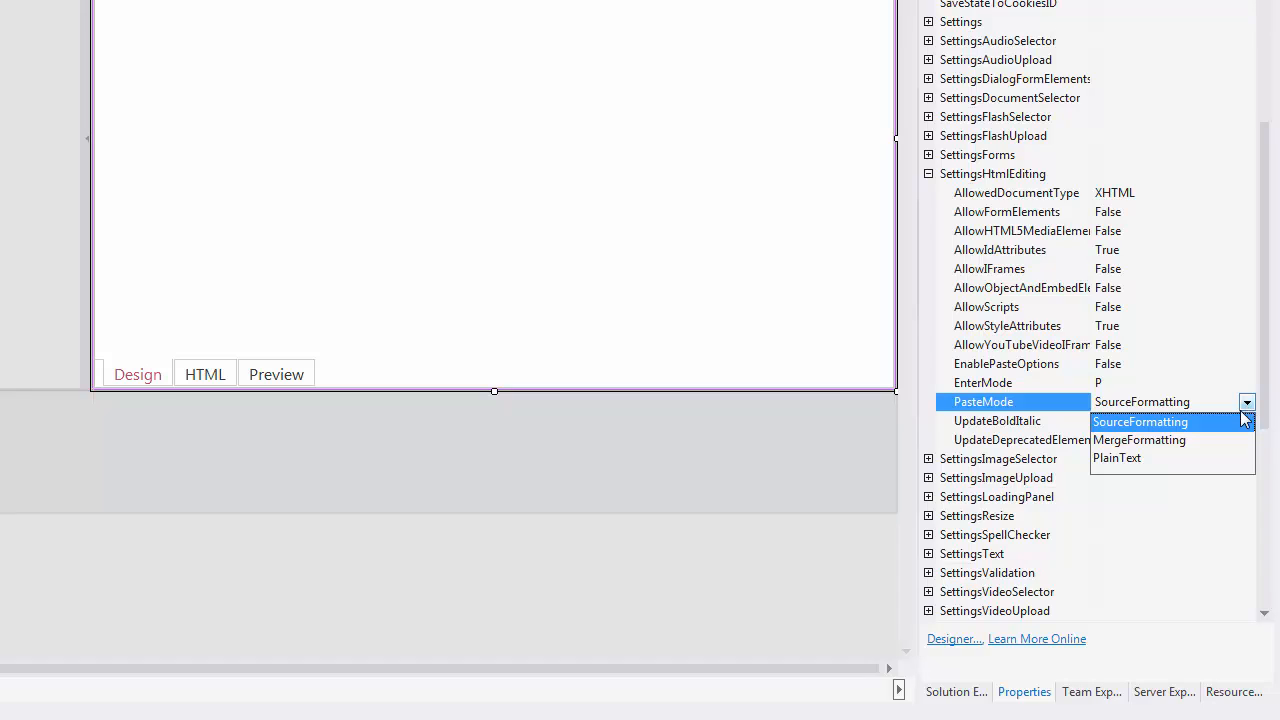
Step: Set PasteMode to PlainText and EnablePasteOptions to True
left_click(1116, 456)
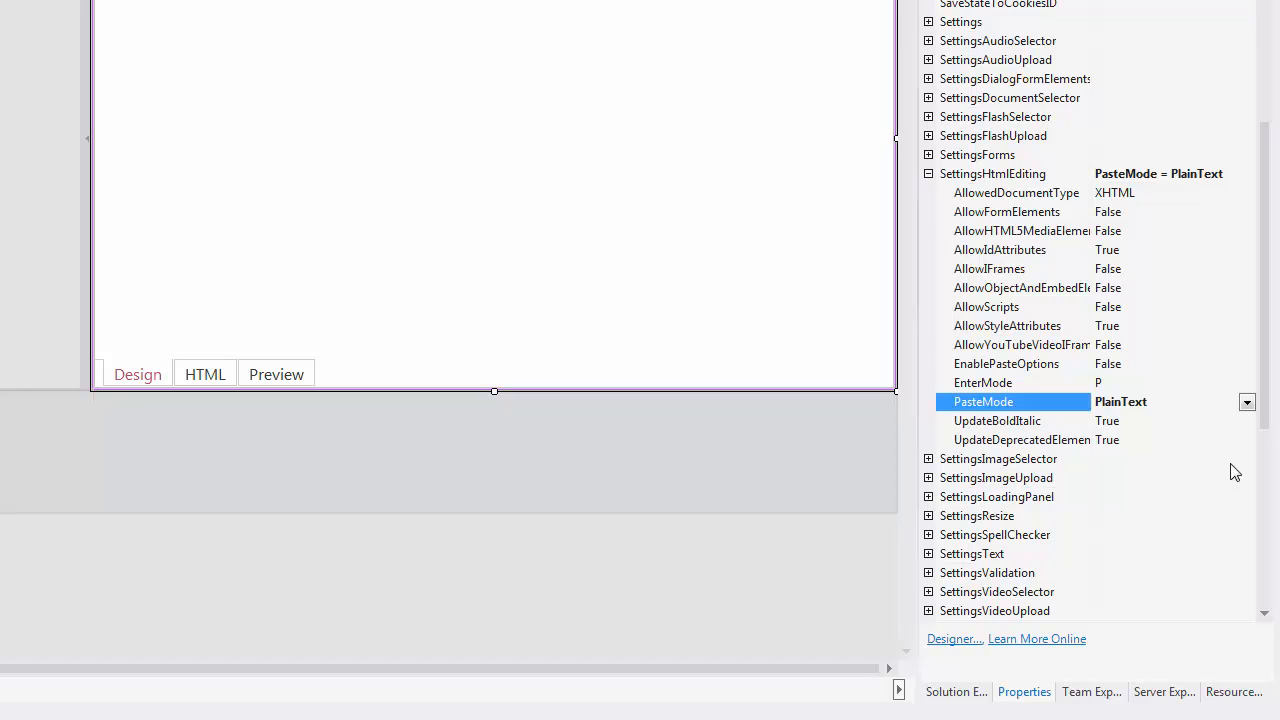
left_click(1008, 364)
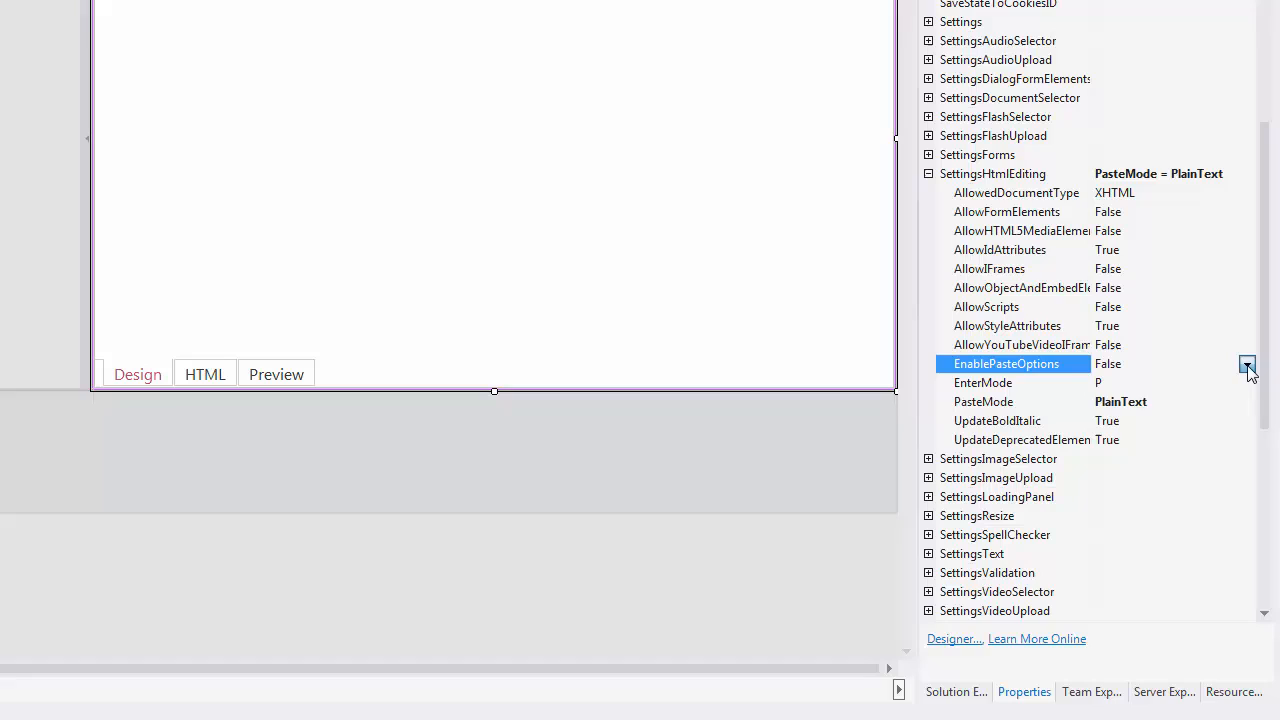
left_click(1248, 364)
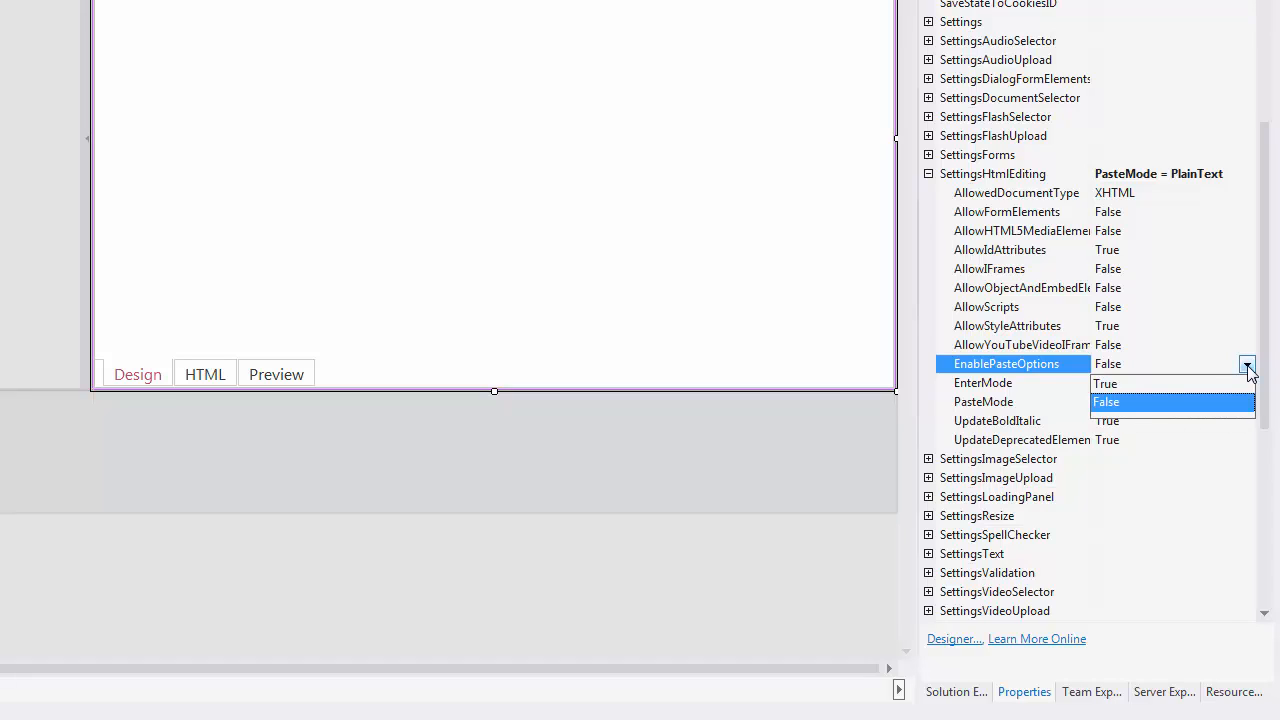
left_click(1120, 400)
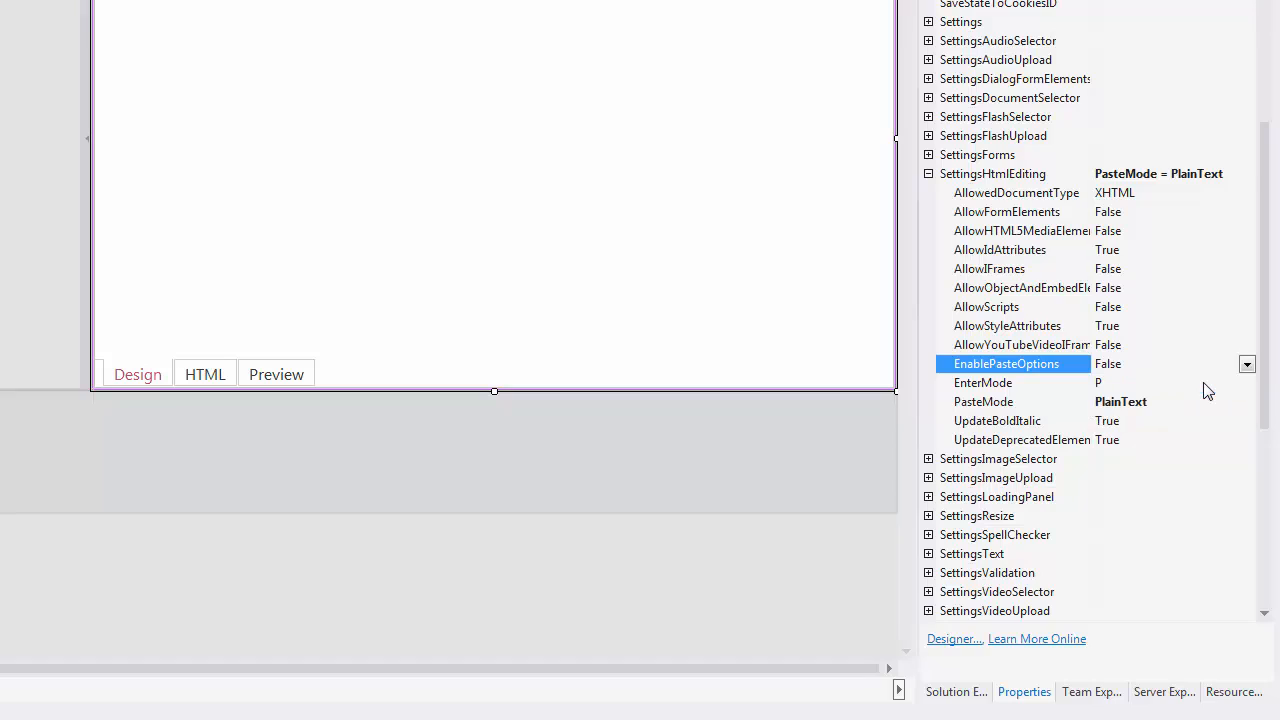
left_click(1108, 364)
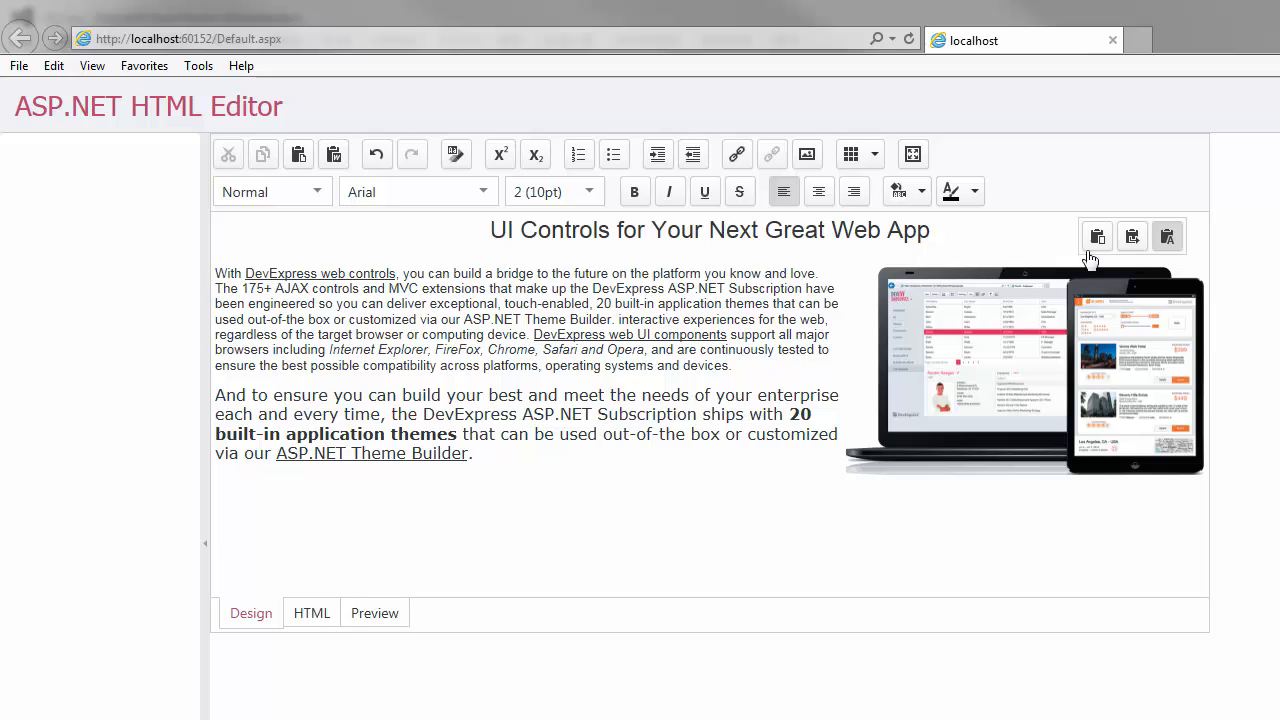
mouse_move(1096, 236)
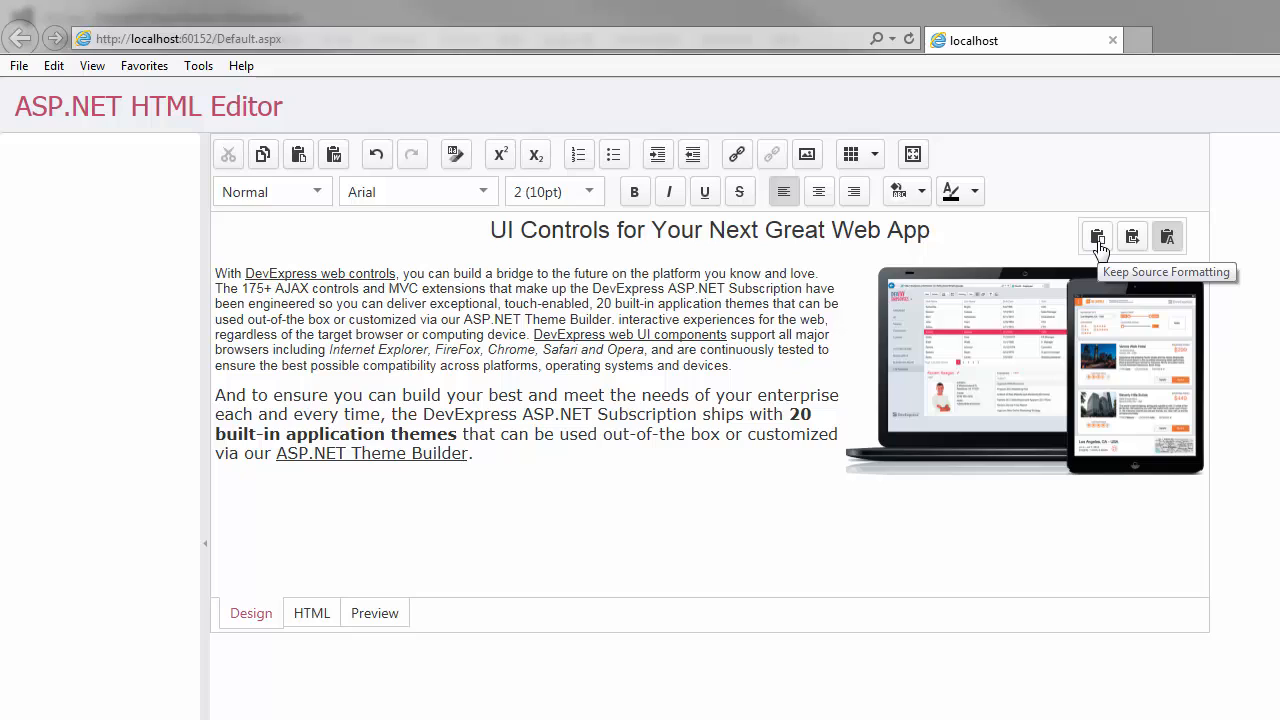
Step: Apply Keep Source Formatting to the pasted text, then try Merge Formatting
left_click(1096, 236)
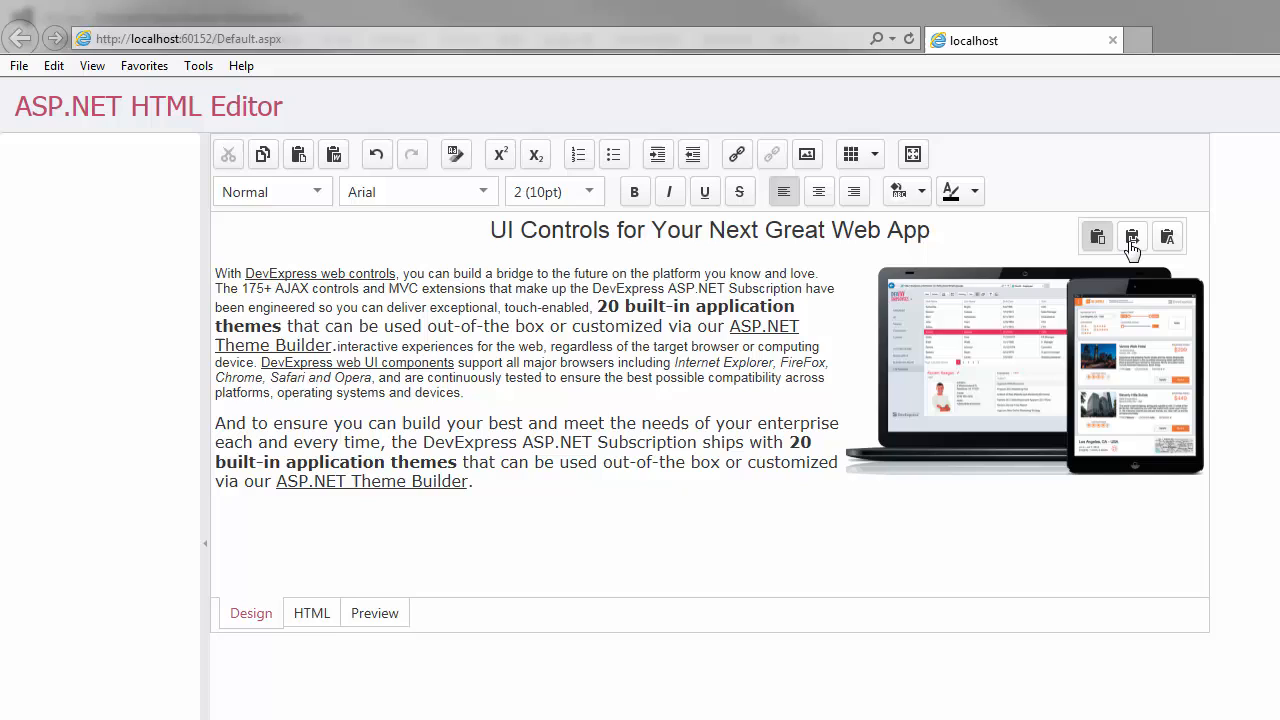
mouse_move(1132, 236)
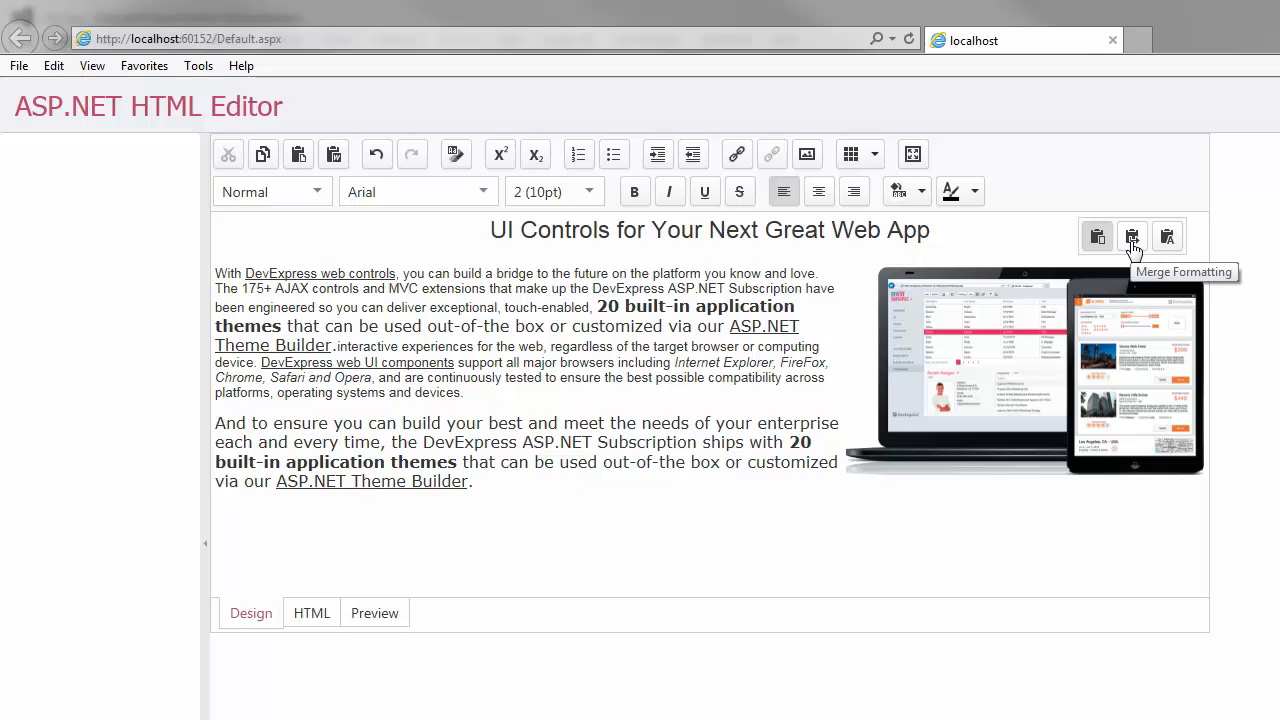
left_click(1132, 236)
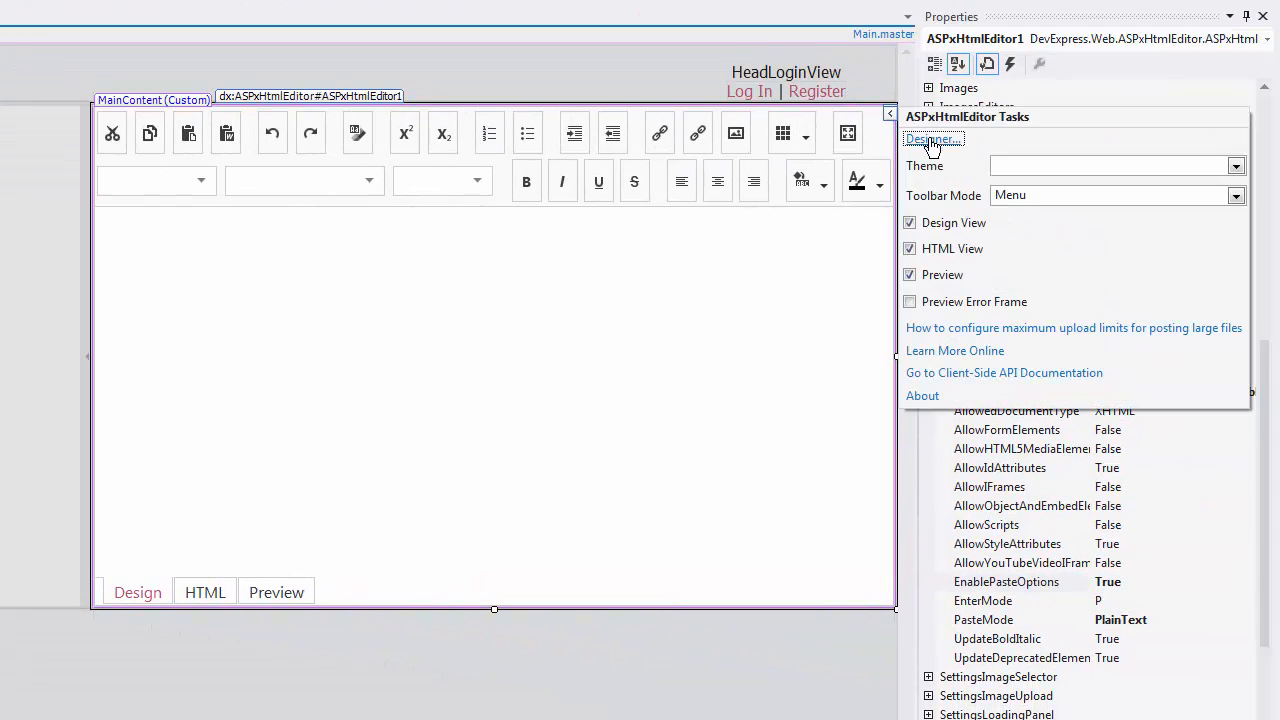
Step: In the editor designer's Client-Side Events, add a BeforePaste handler that underlines pasted content and confirm with OK
left_click(930, 140)
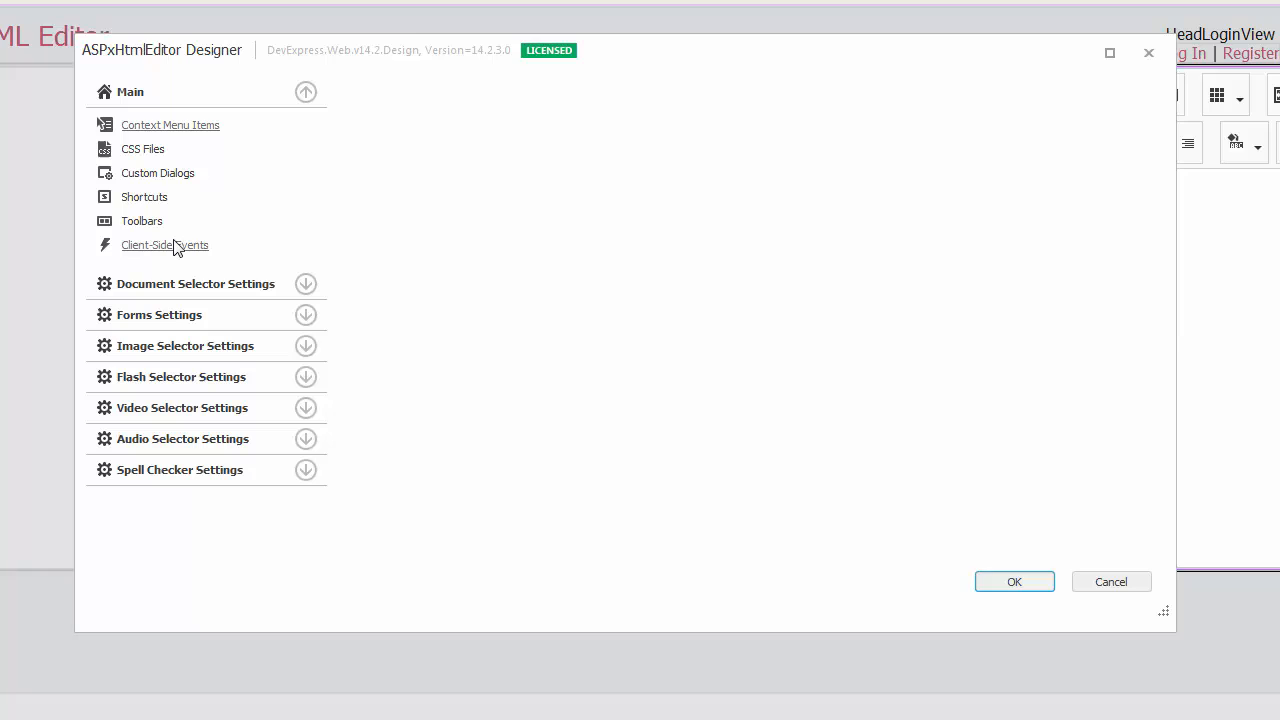
left_click(164, 244)
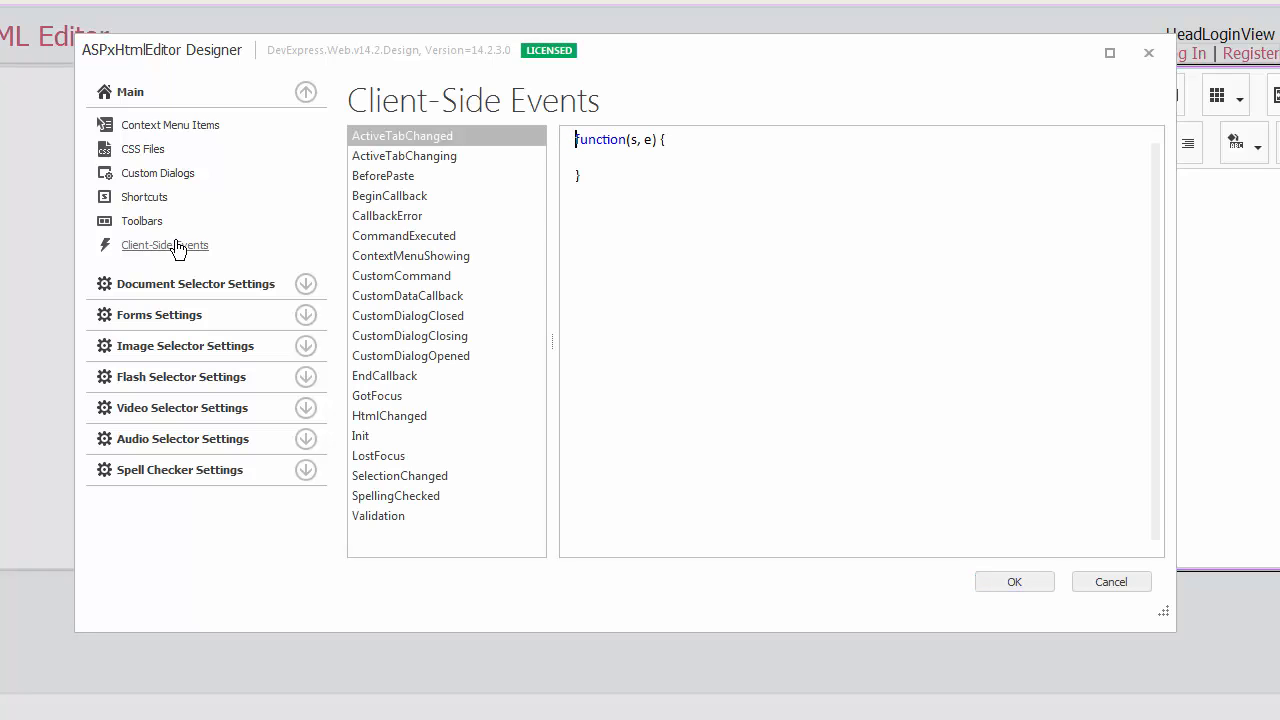
left_click(384, 176)
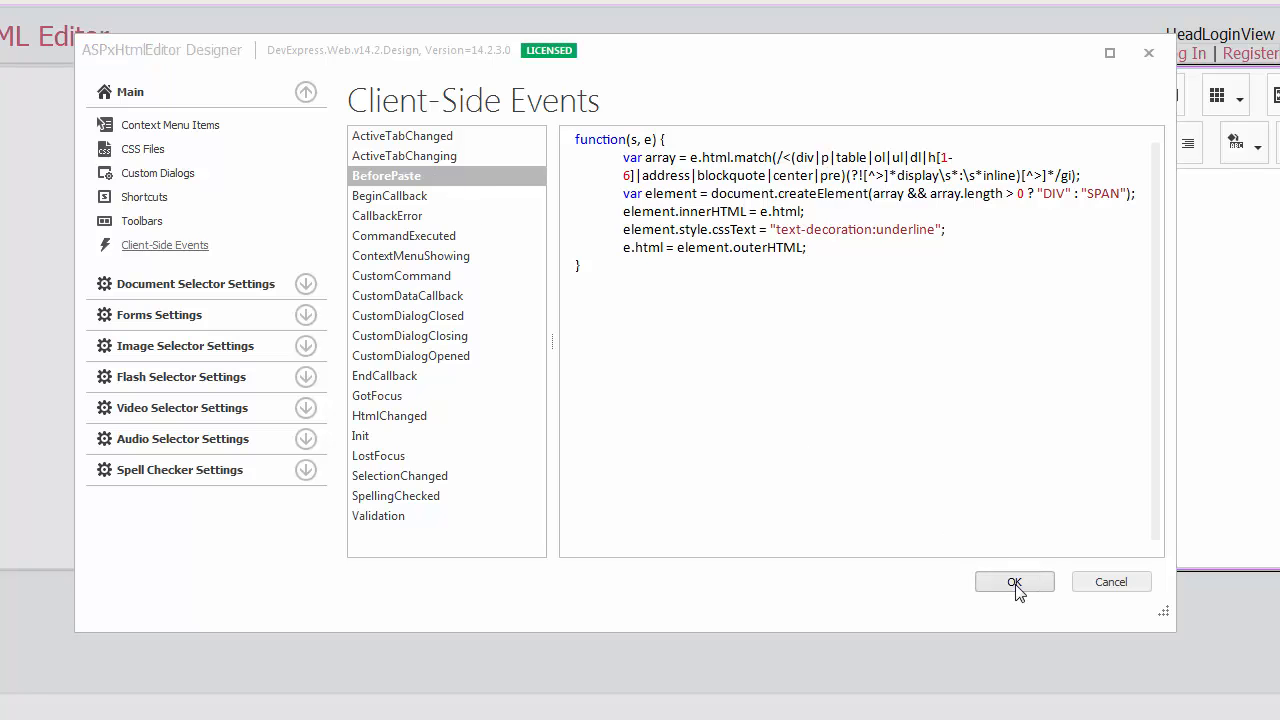
left_click(1014, 582)
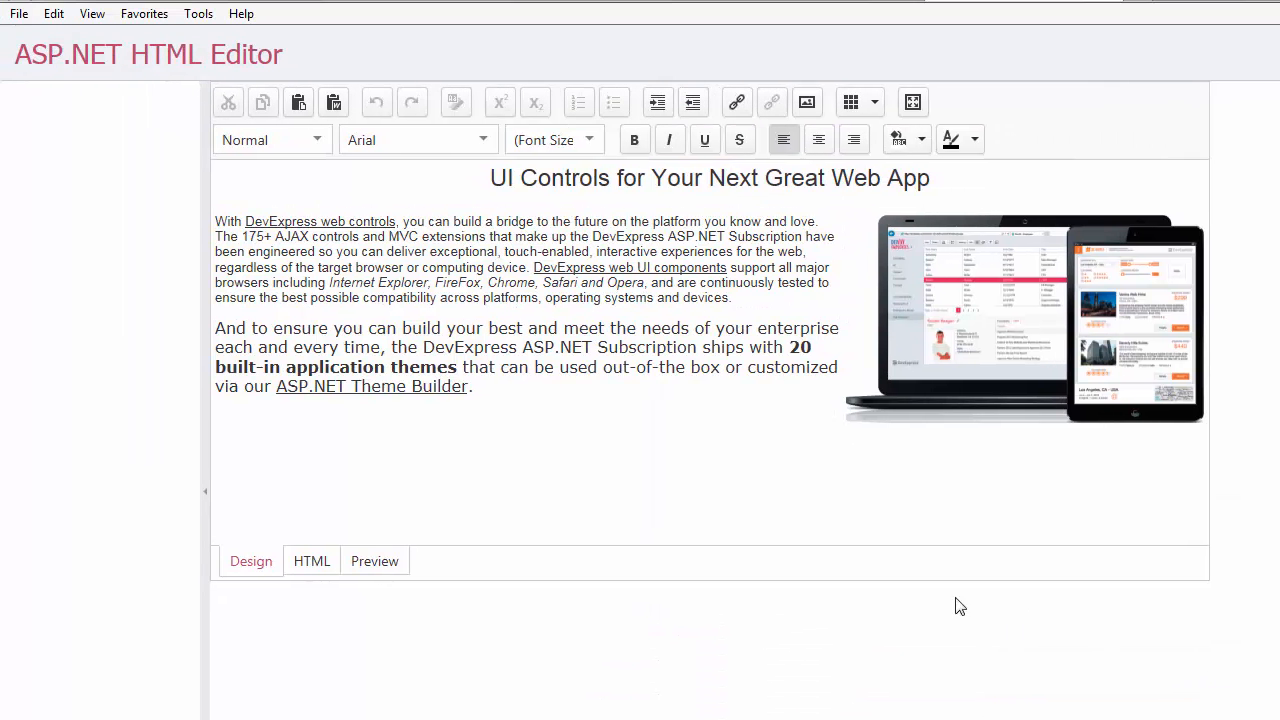